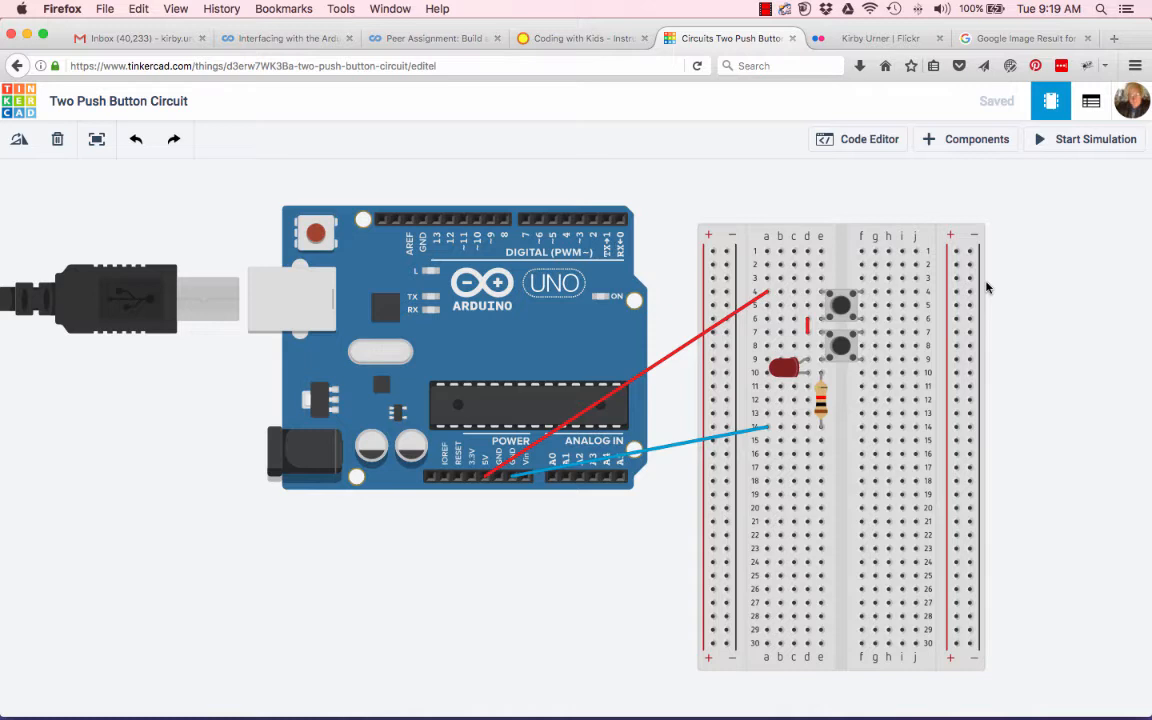
mouse_move(490, 320)
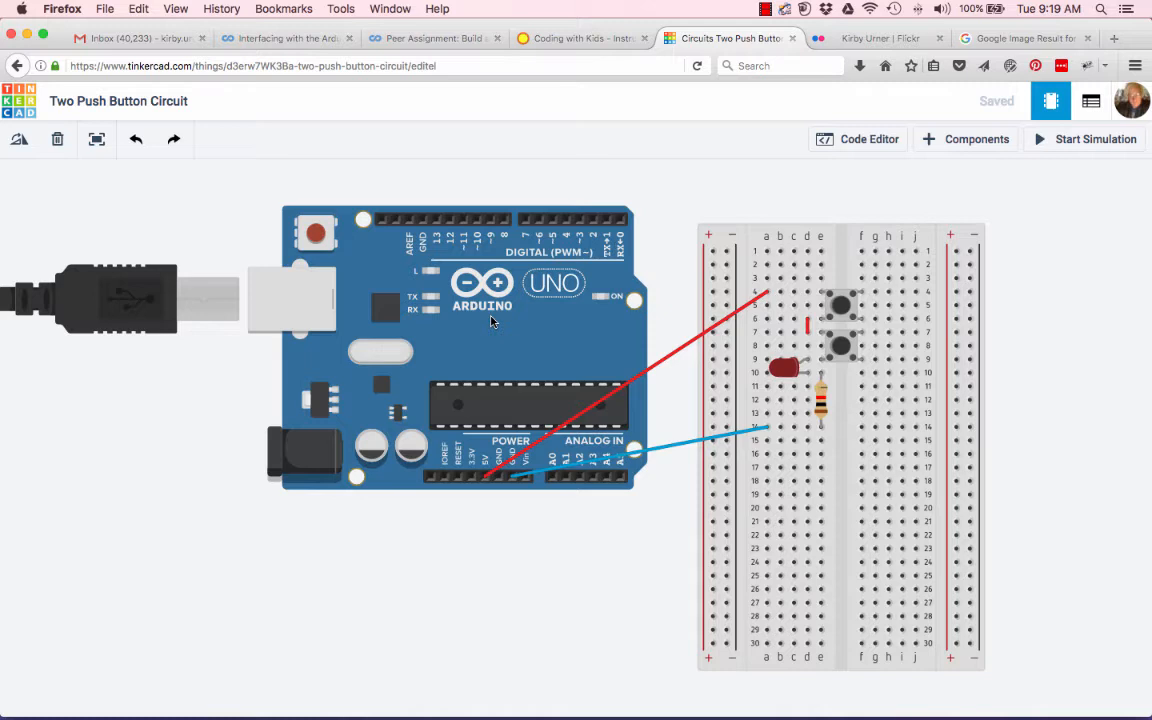
mouse_move(528, 418)
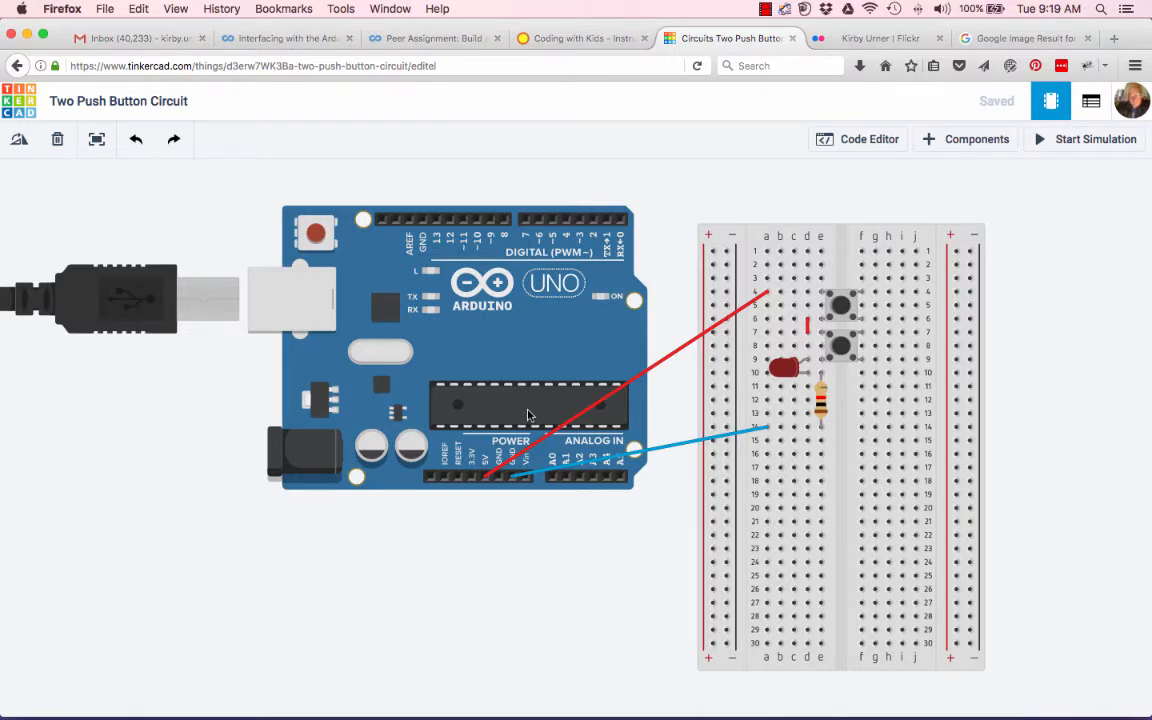
mouse_move(168, 300)
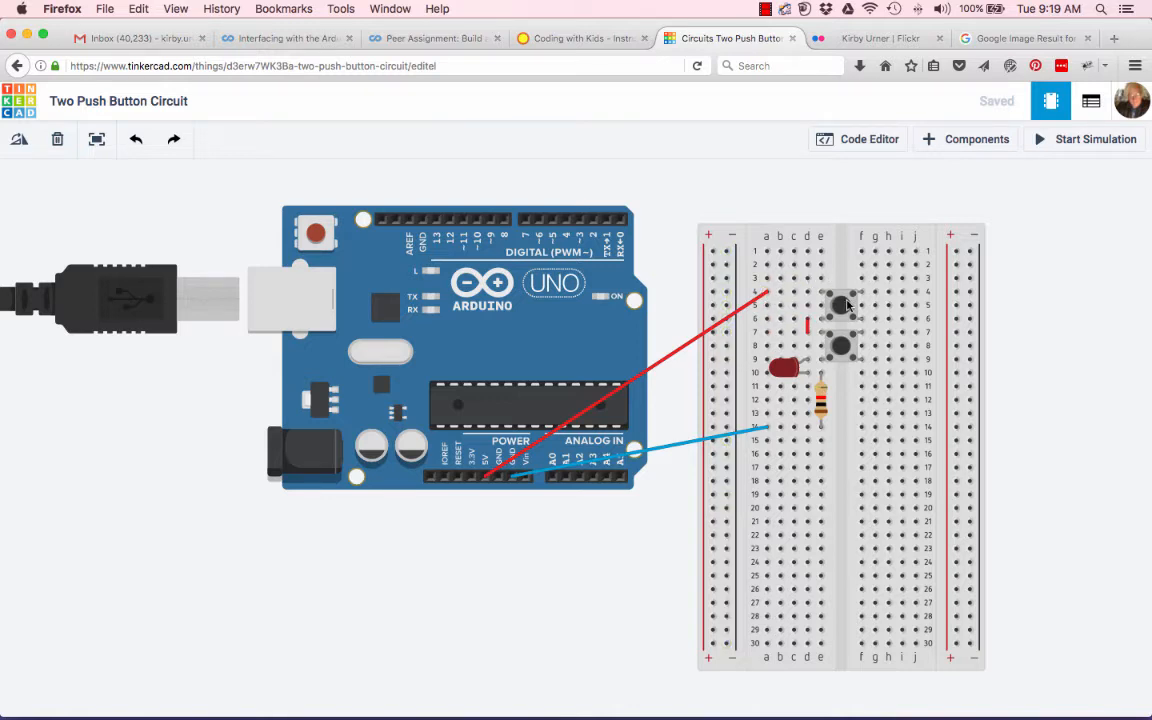
mouse_move(820, 318)
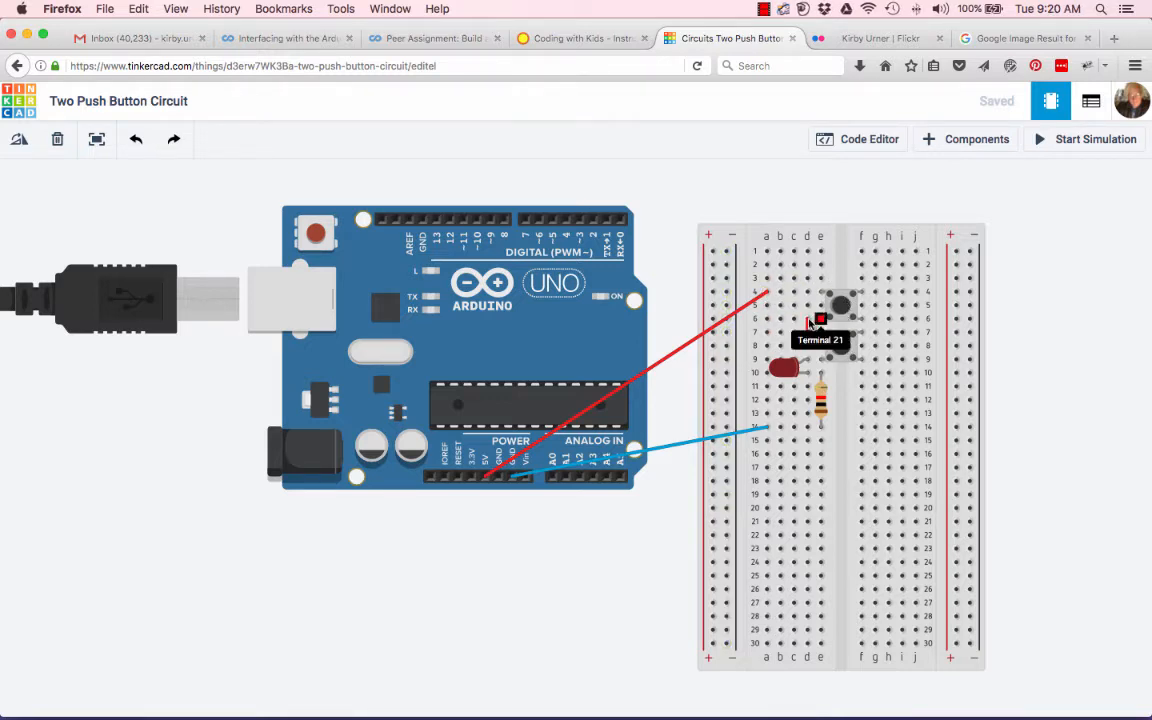
mouse_move(824, 320)
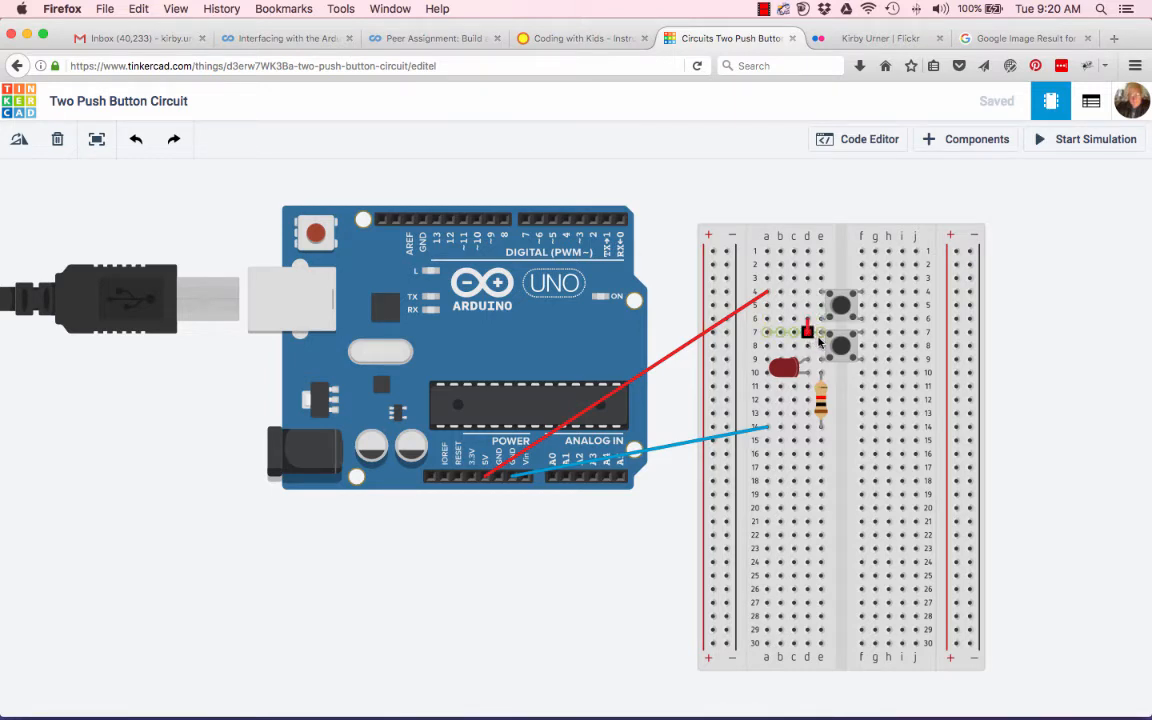
mouse_move(796, 370)
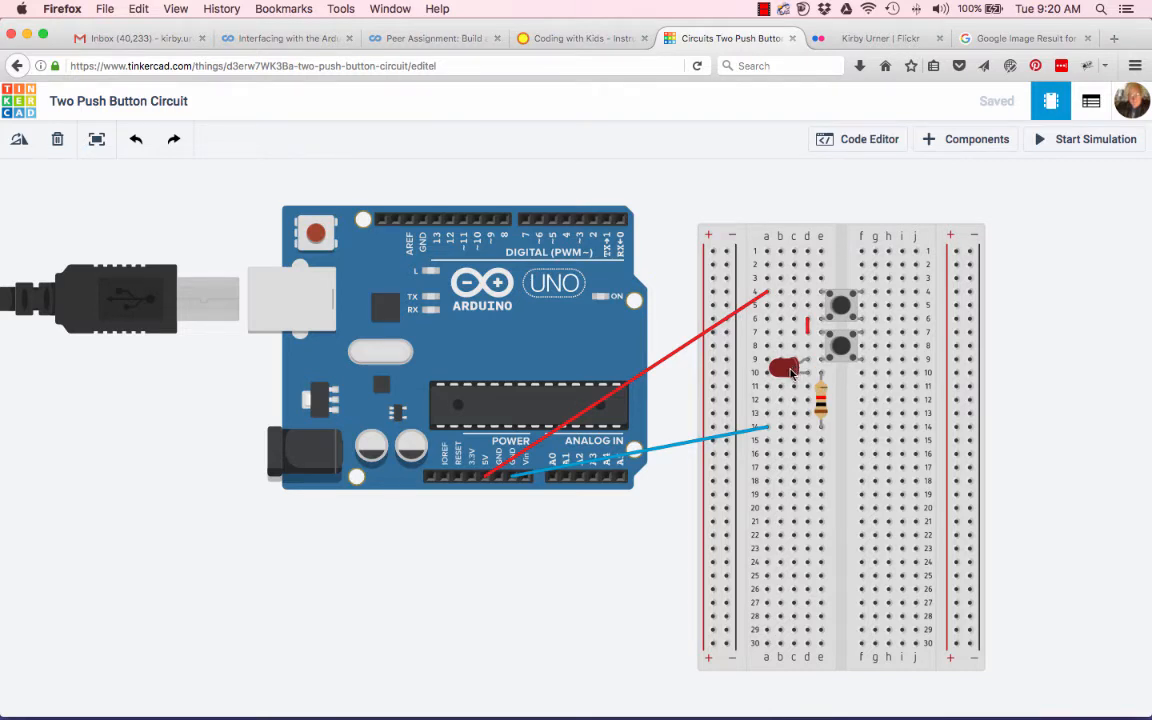
mouse_move(824, 410)
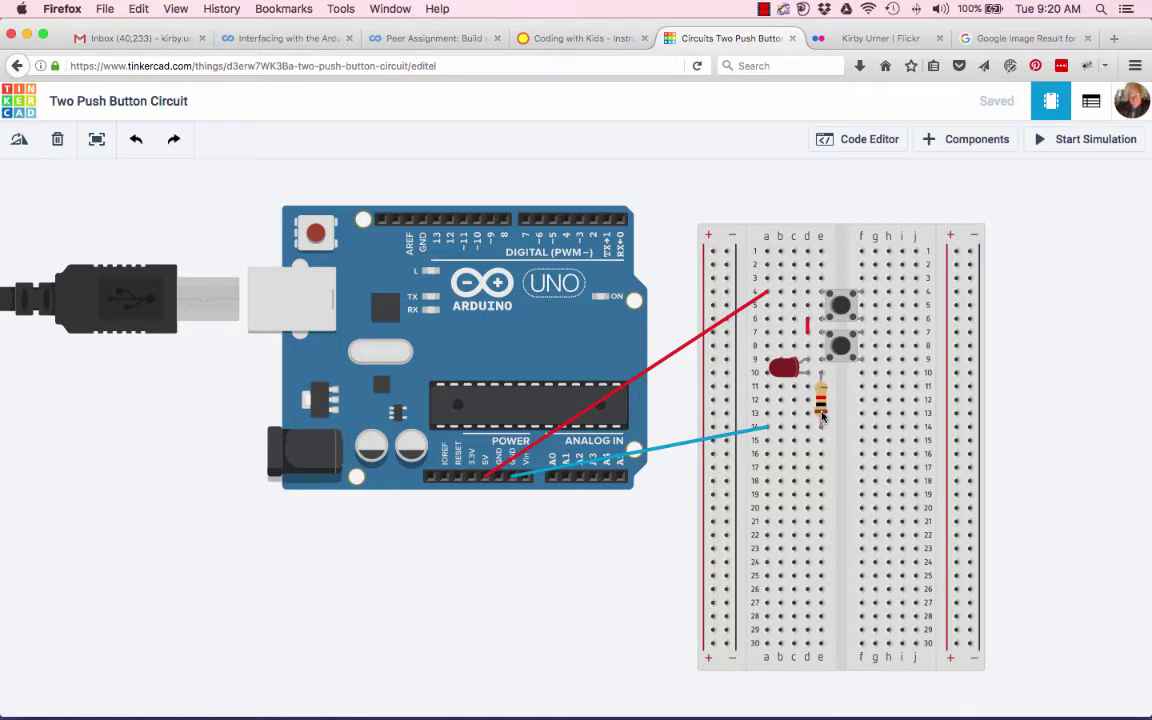
Step: Show the breadboard resistor's properties with its 1000-ohm resistance, alongside the Components panel
left_click(964, 140)
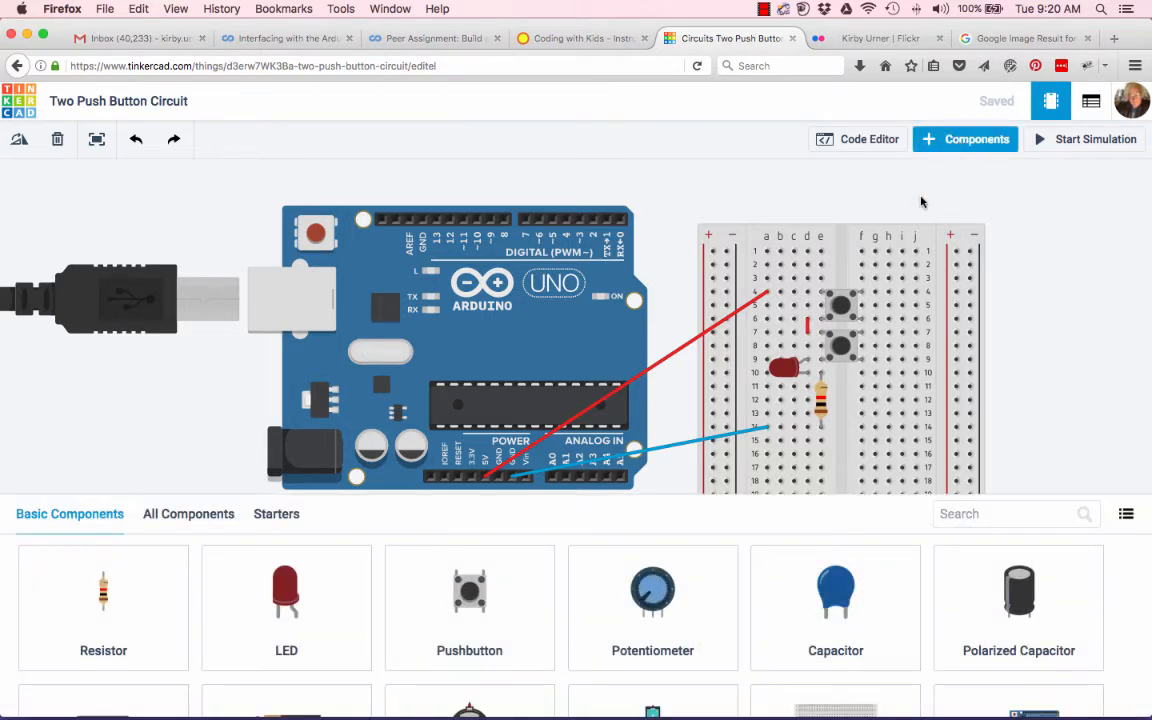
left_click(820, 400)
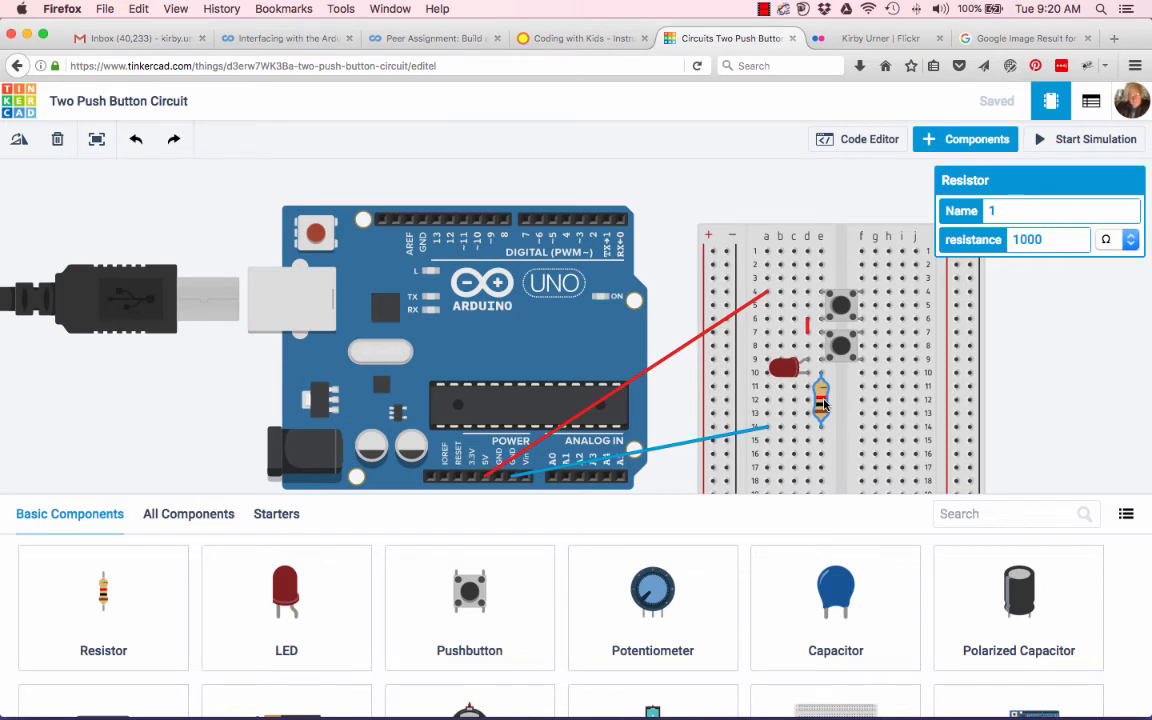
mouse_move(948, 150)
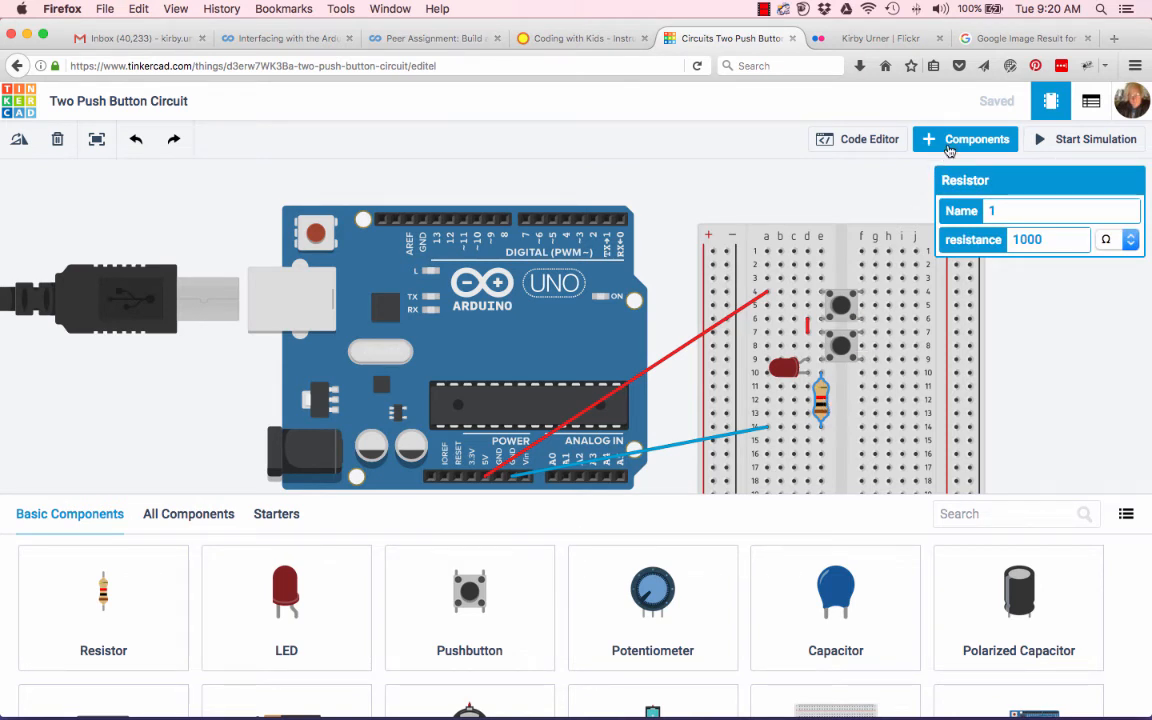
Step: Run the two-push-button LED circuit simulation, then stop it to return to editing
left_click(1084, 140)
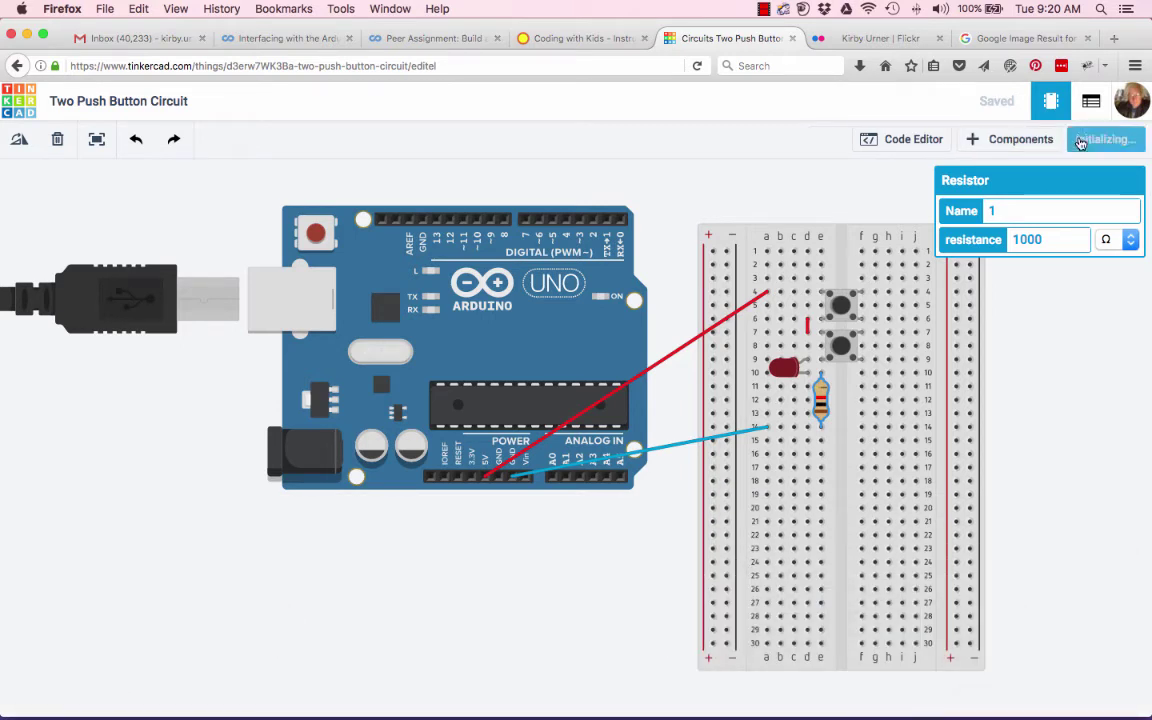
left_click(1104, 140)
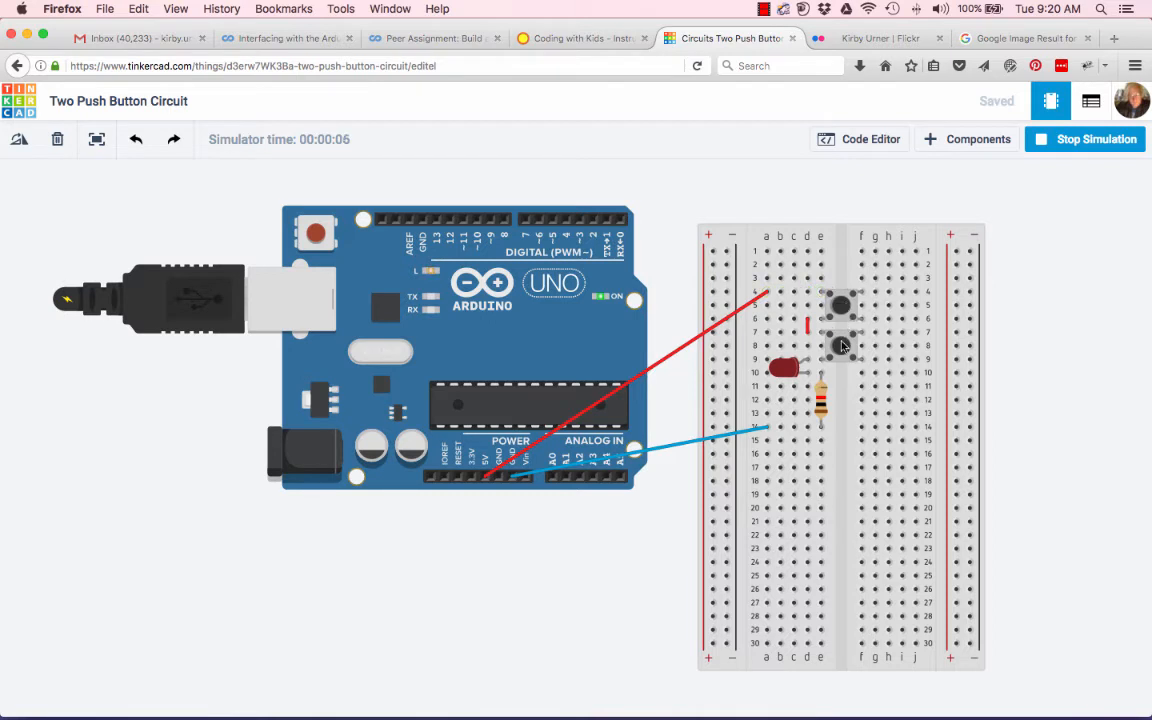
mouse_move(844, 308)
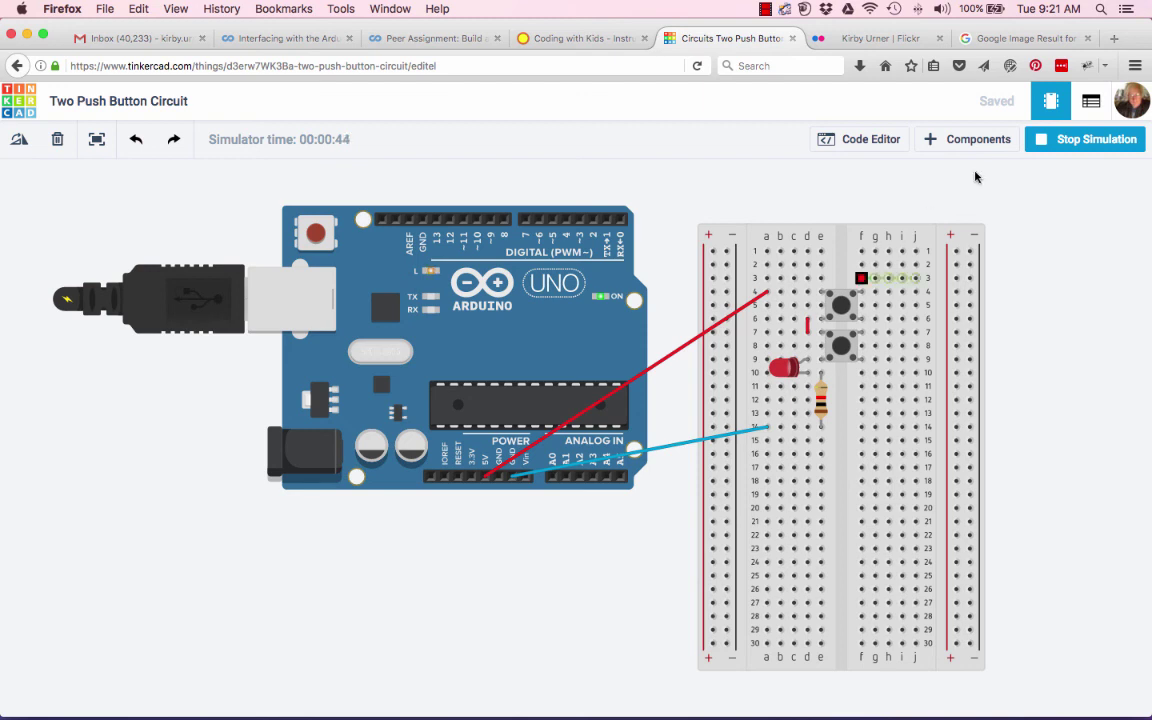
left_click(1084, 140)
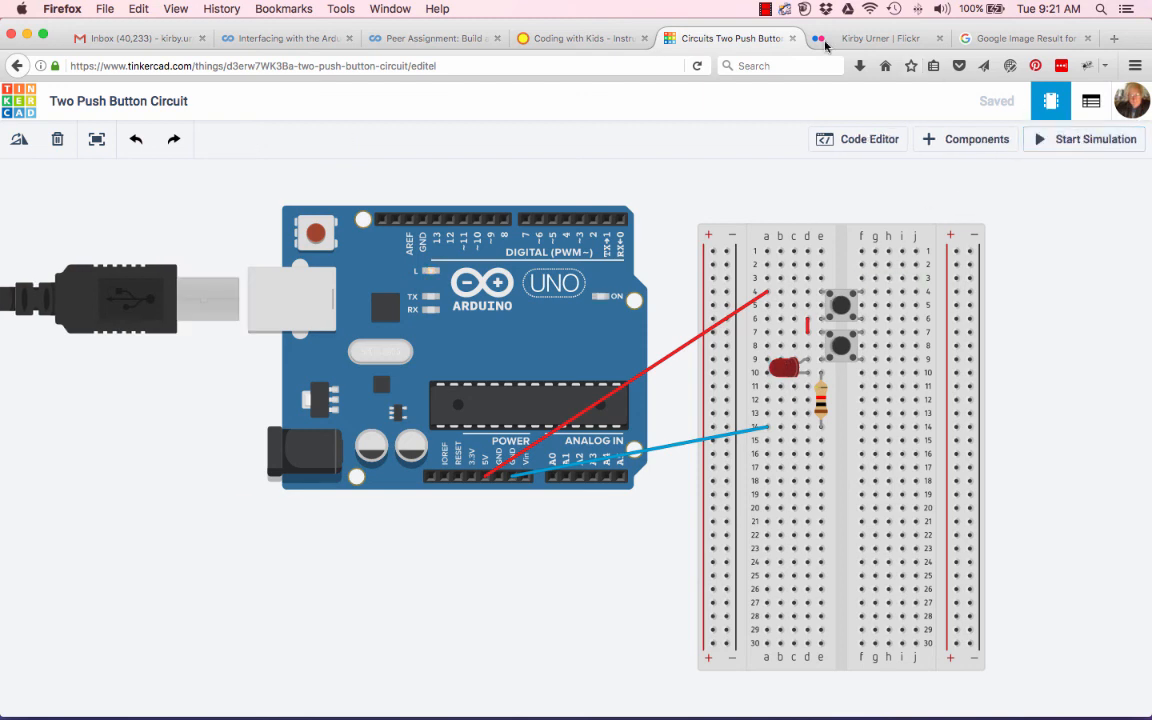
left_click(768, 8)
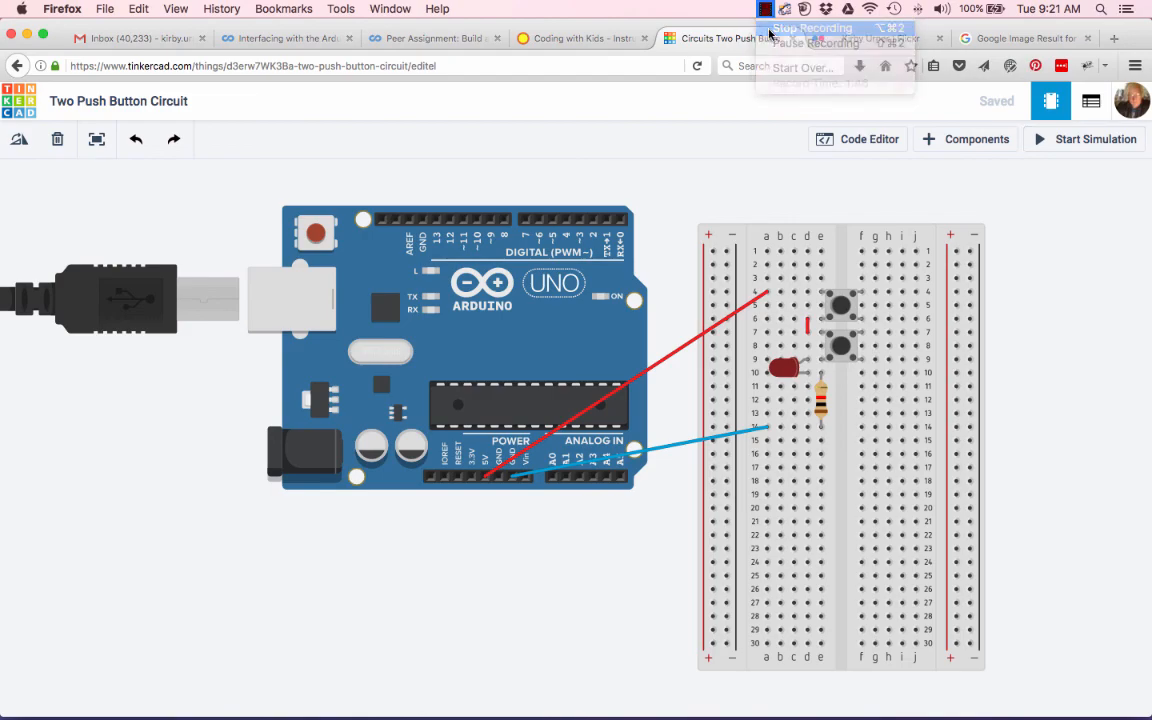